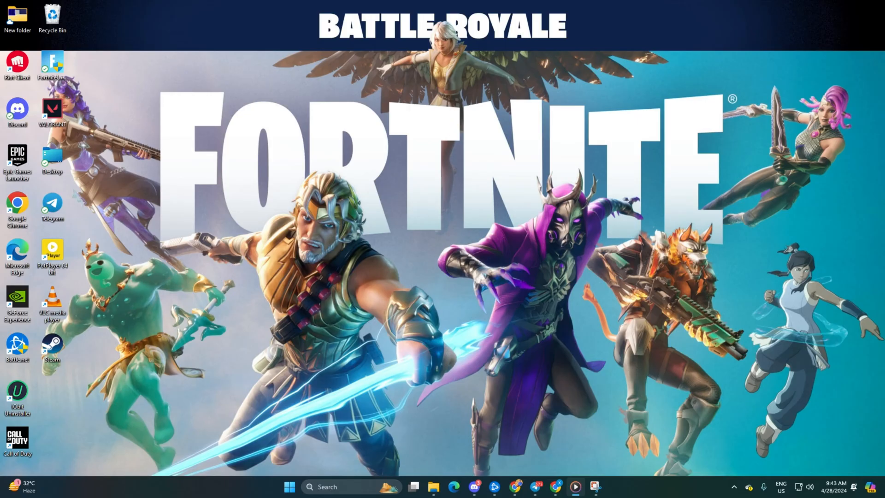
pyautogui.moveTo(733, 420)
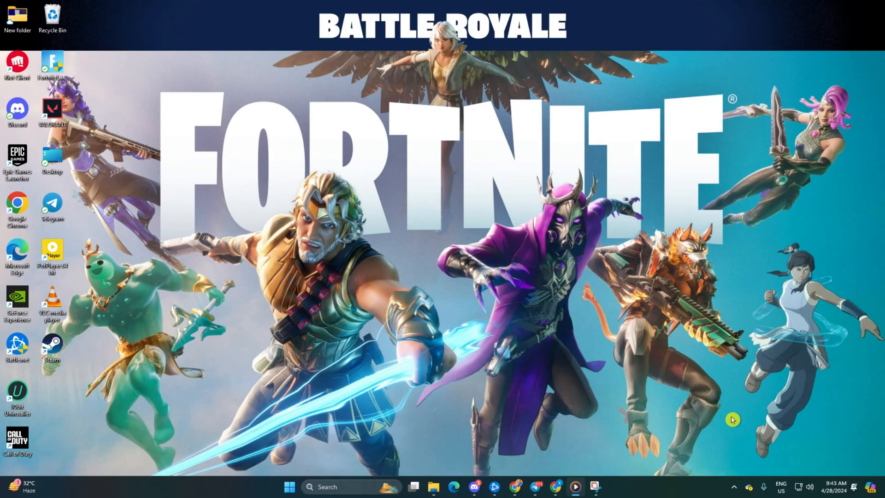
pyautogui.moveTo(669, 454)
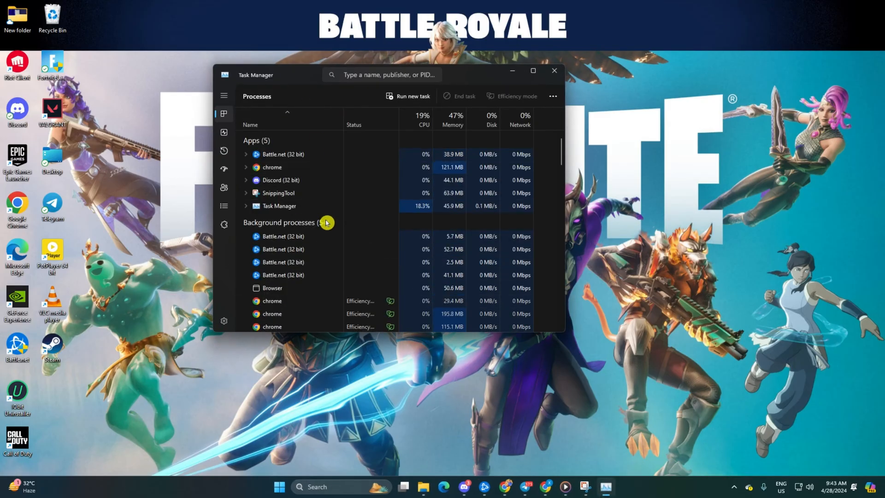
# Step: End an unneeded process in Task Manager, then search for Windows Security
pyautogui.rightClick(277, 280)
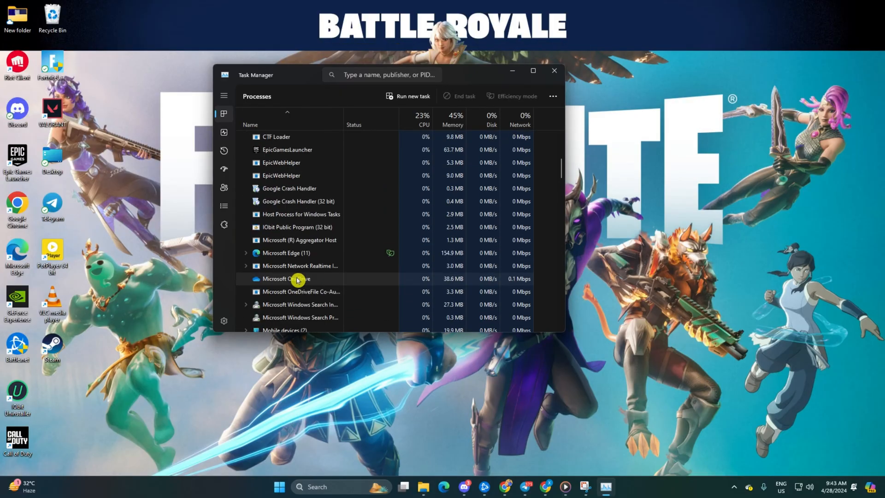
pyautogui.scroll(-3)
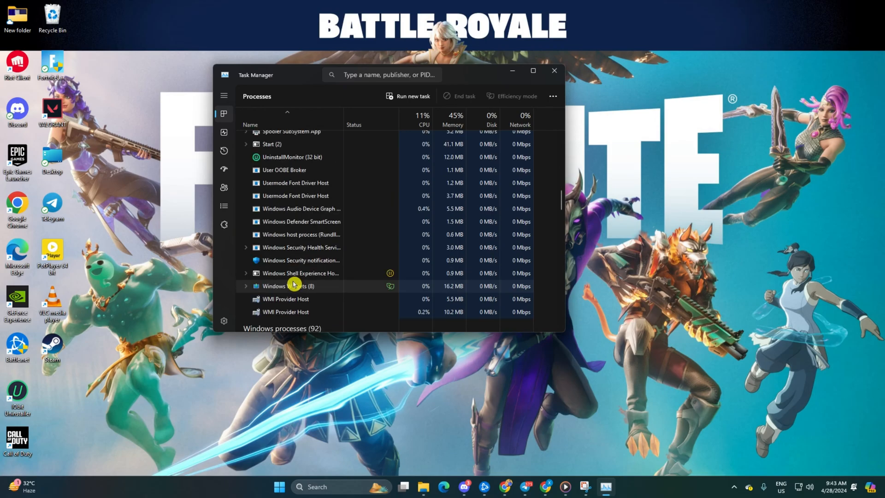
pyautogui.write('dis')
pyautogui.click(345, 486)
pyautogui.write('windows security')
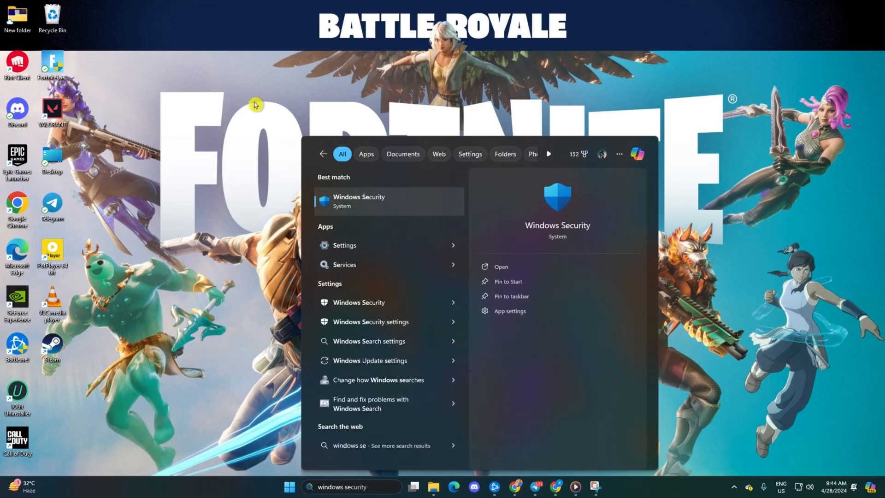
# Step: Launch Windows Security from search and go to its Virus & threat protection settings
pyautogui.click(358, 201)
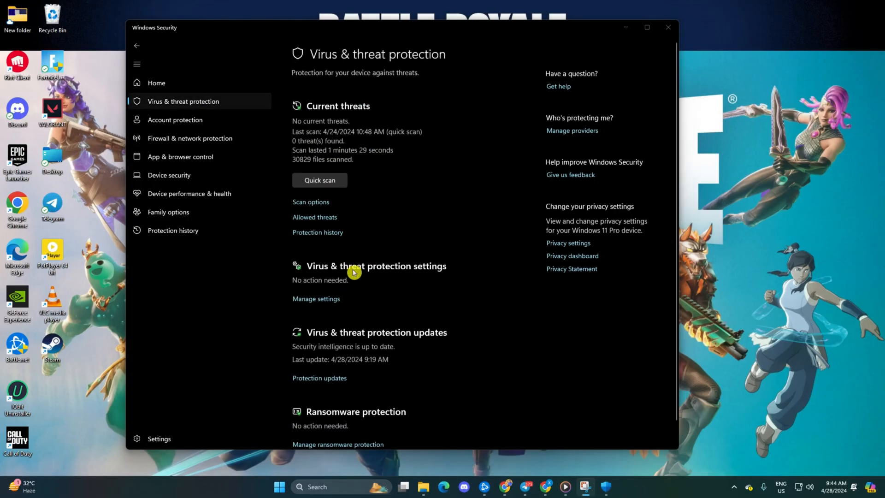
pyautogui.click(315, 299)
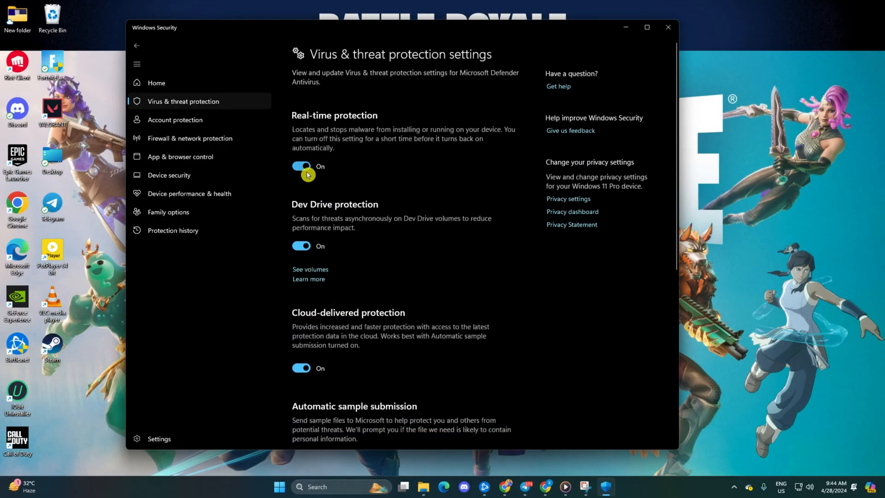
# Step: Switch off Real-time, Cloud-delivered, Automatic sample submission and Tamper Protection
pyautogui.click(301, 166)
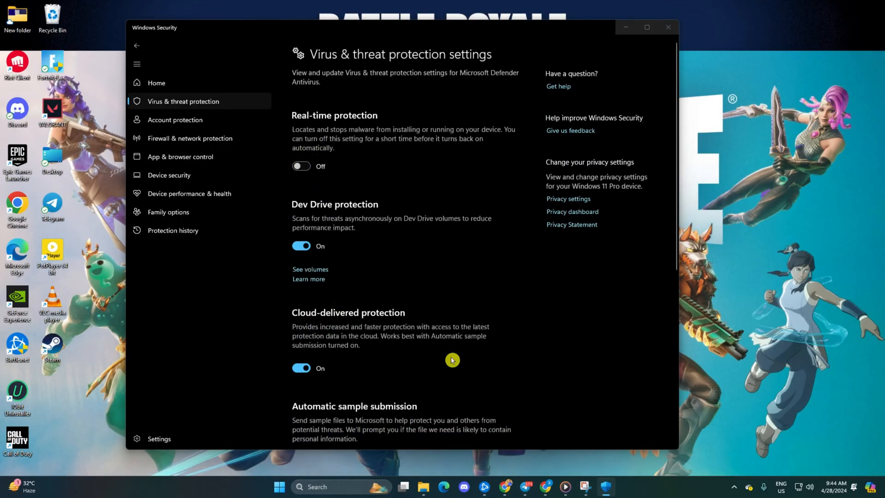
pyautogui.scroll(-3)
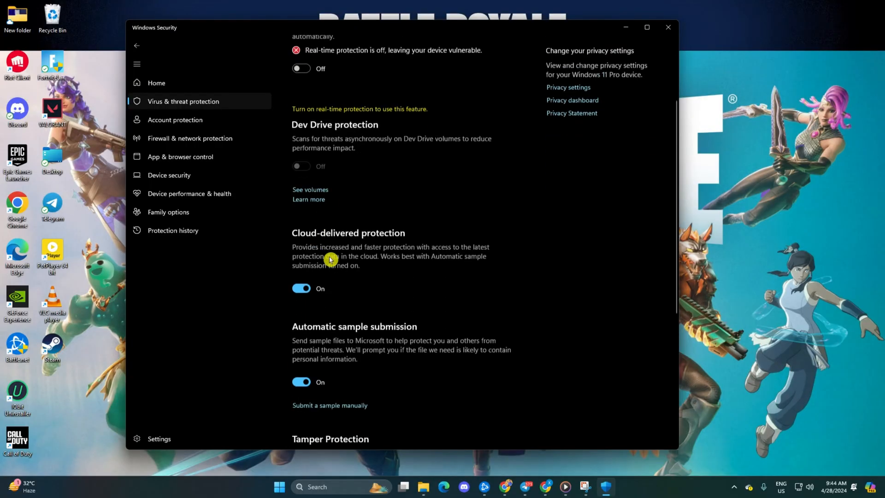
pyautogui.click(301, 287)
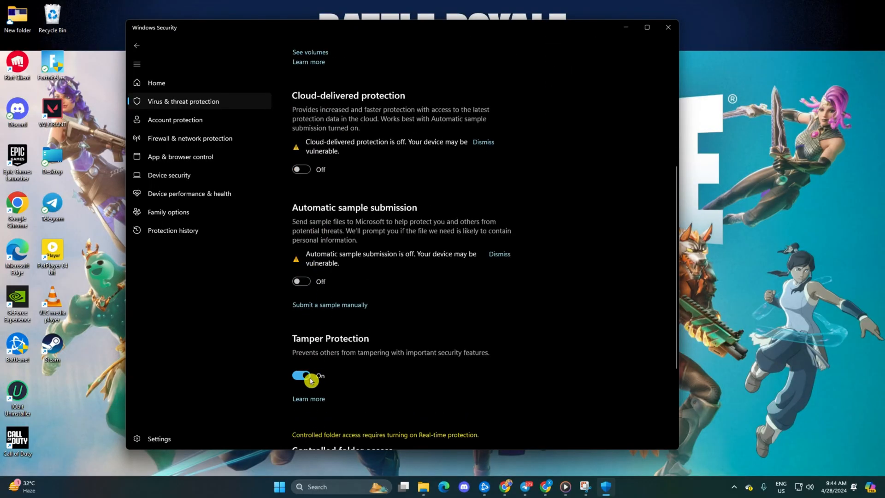
pyautogui.click(301, 376)
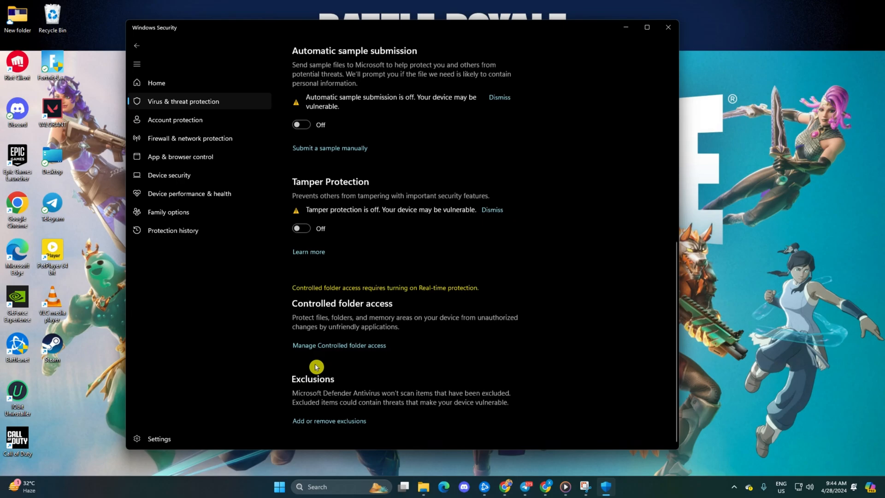
pyautogui.scroll(-3)
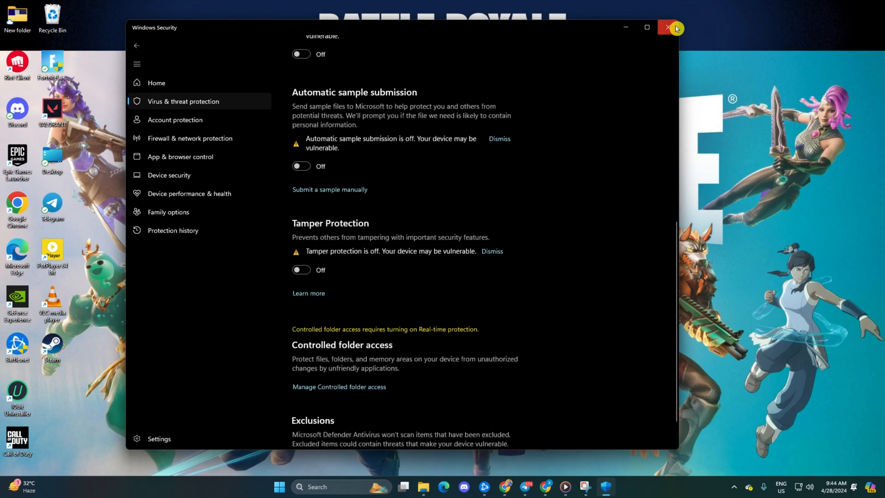
# Step: Close Windows Security and show the Start menu power options for Restart
pyautogui.click(671, 27)
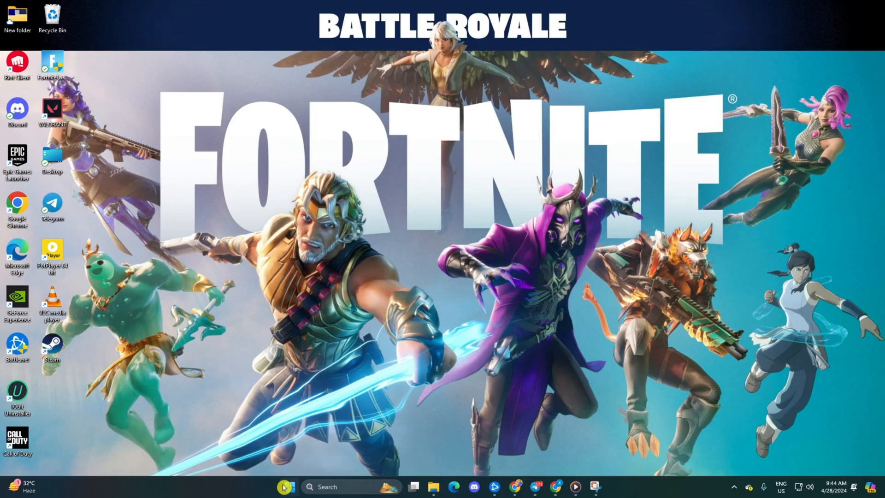
pyautogui.click(288, 487)
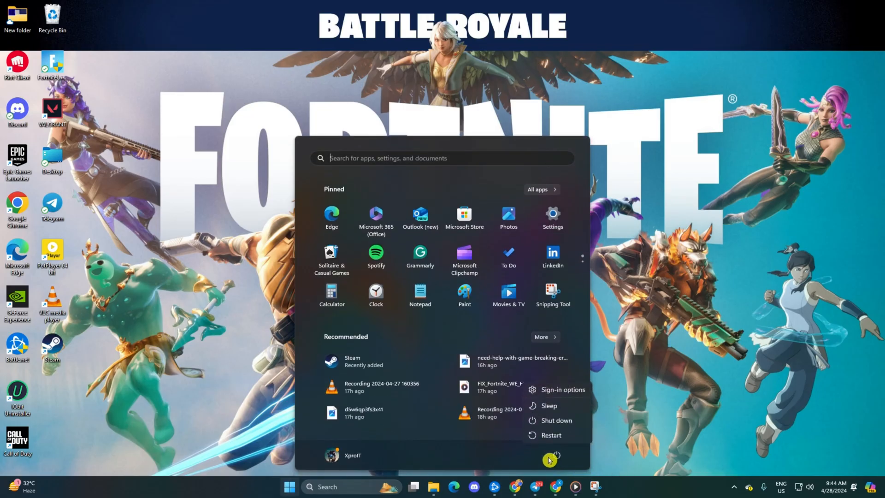